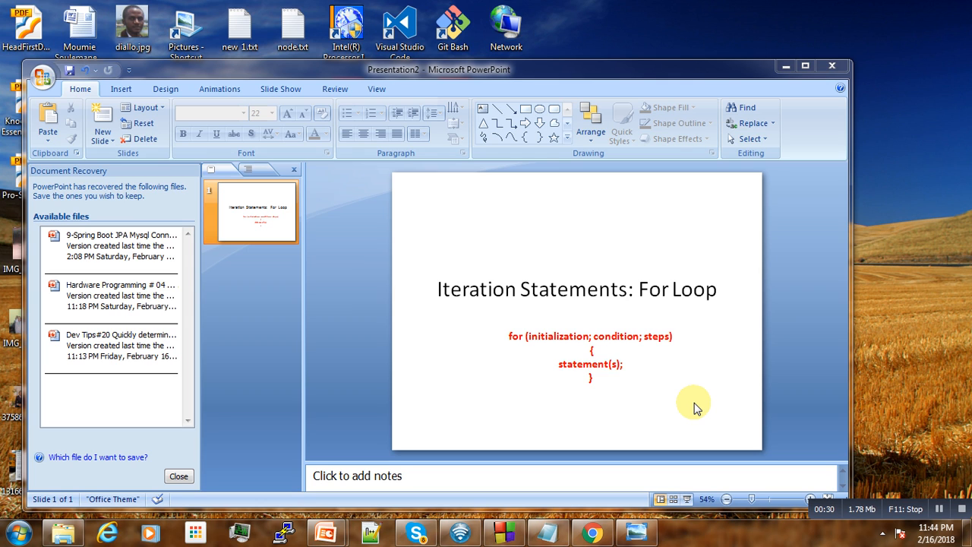
{"action": "mouse_move", "coordinate": [566, 341]}
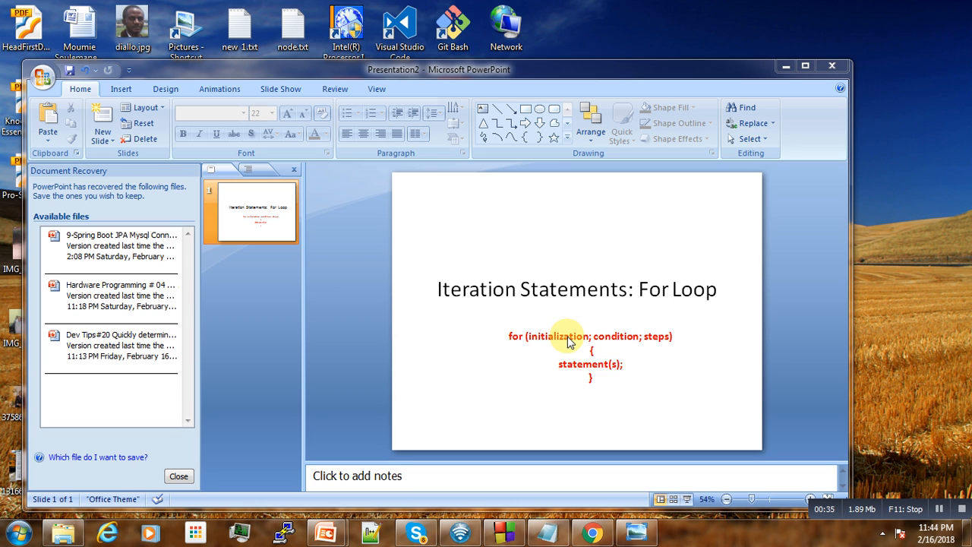
{"action": "mouse_move", "coordinate": [566, 347]}
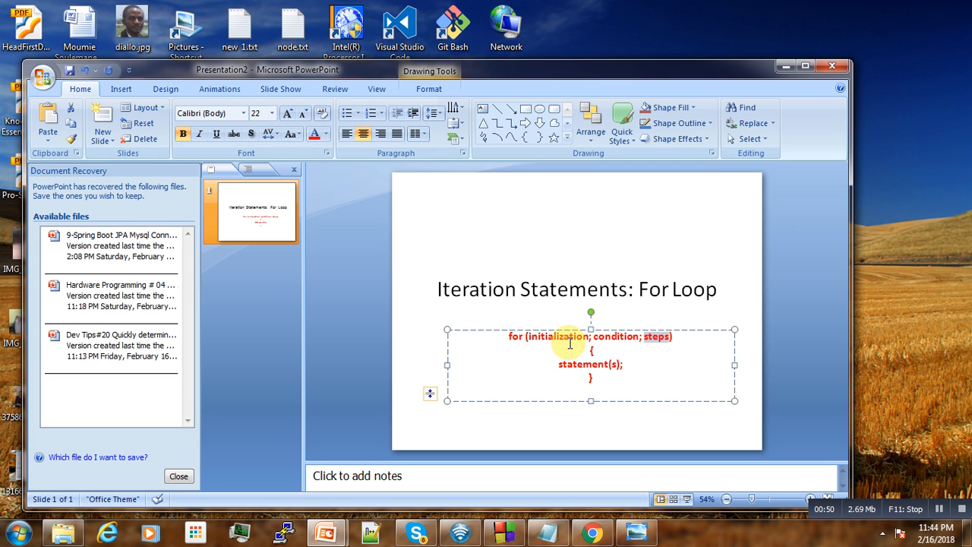
{"action": "mouse_move", "coordinate": [670, 346]}
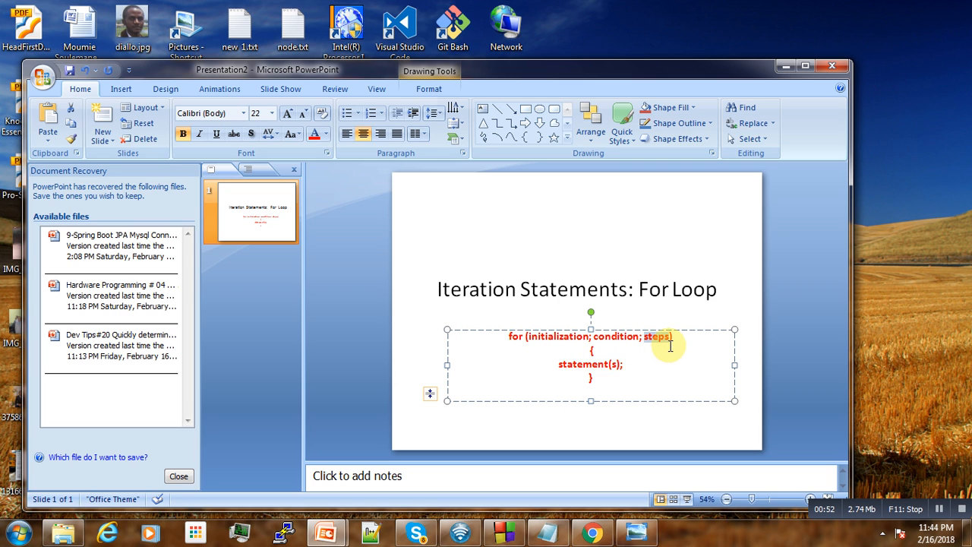
{"action": "mouse_move", "coordinate": [619, 355]}
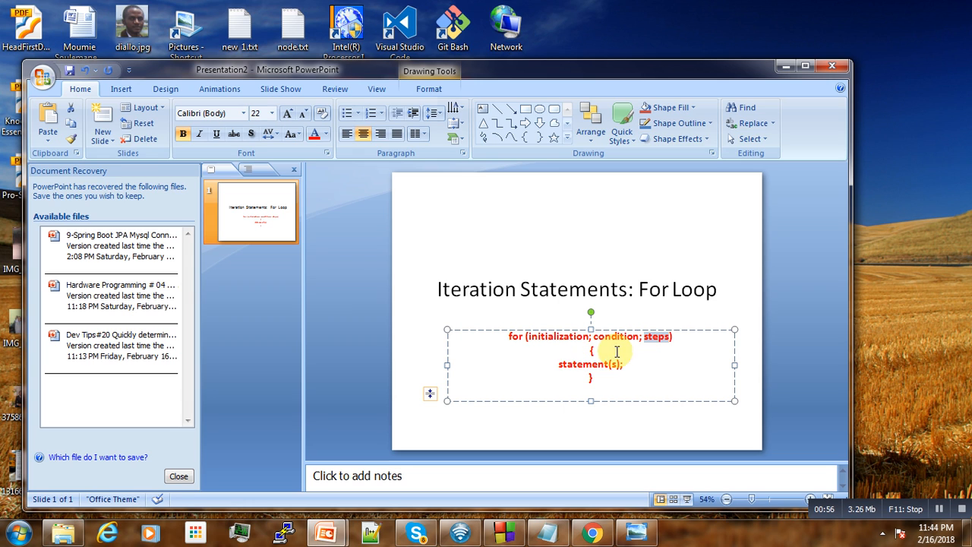
{"action": "mouse_move", "coordinate": [670, 351]}
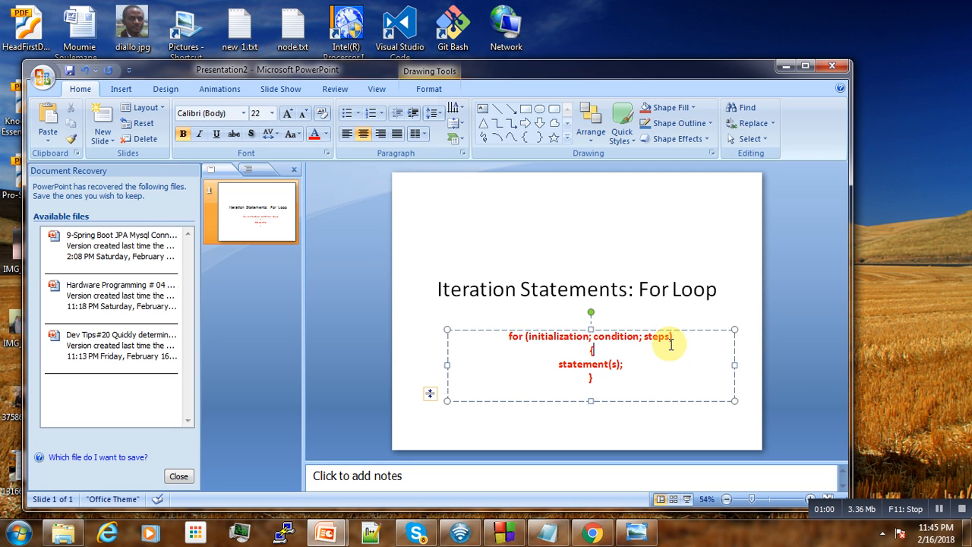
{"action": "mouse_move", "coordinate": [551, 342]}
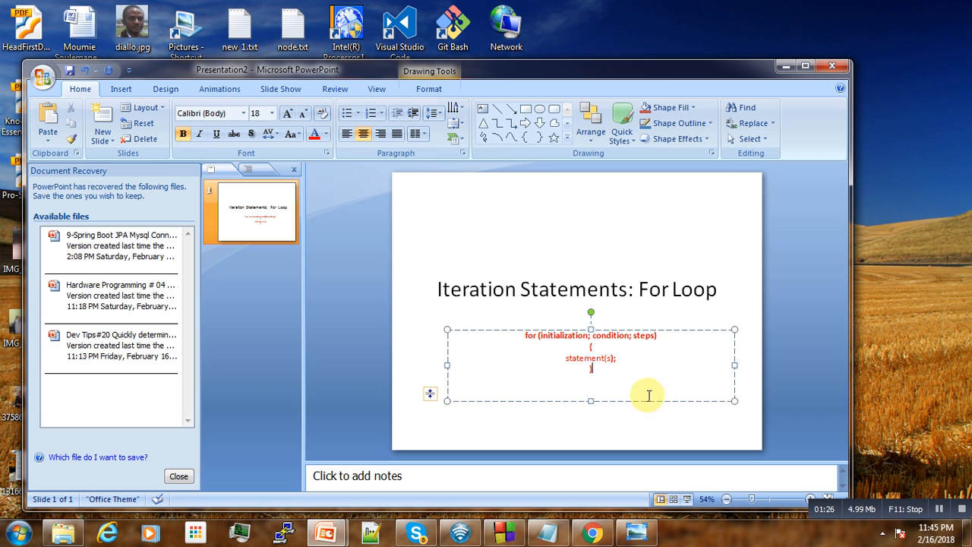
Switch from PowerPoint to the main.cpp editor in Code::Blocks
{"action": "left_click", "coordinate": [503, 532]}
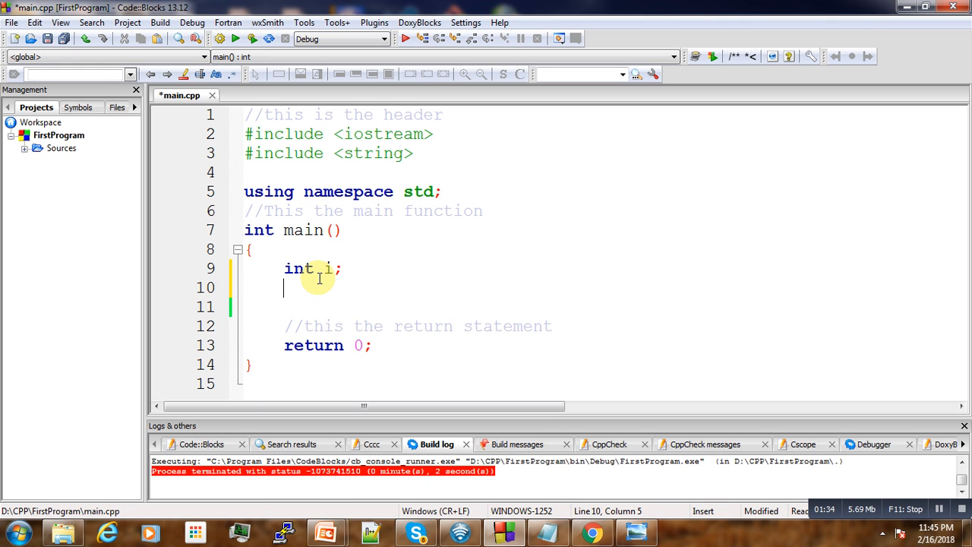
Type the loop header for(i=1; i < 6; i++) on line 10 of main.cpp
{"action": "type", "text": "for(i="}
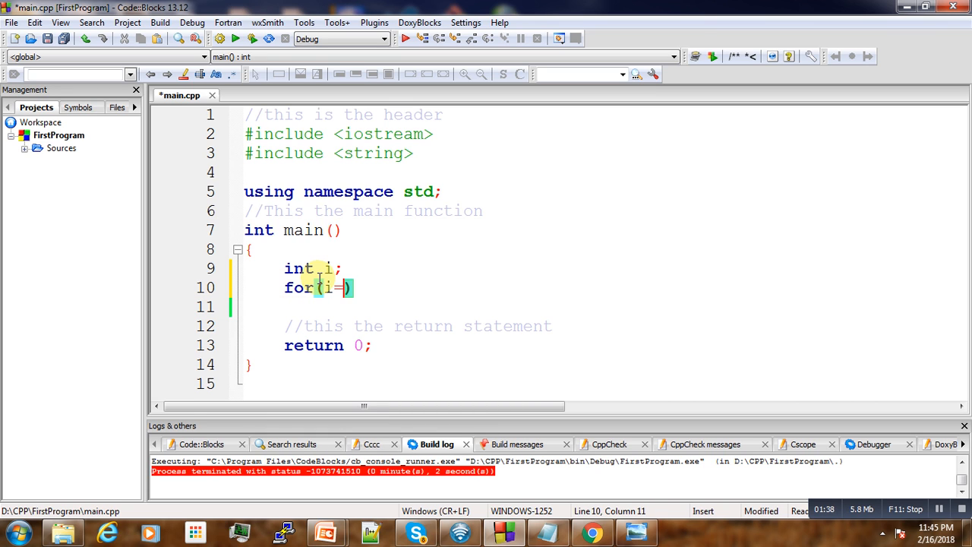
{"action": "type", "text": "1;"}
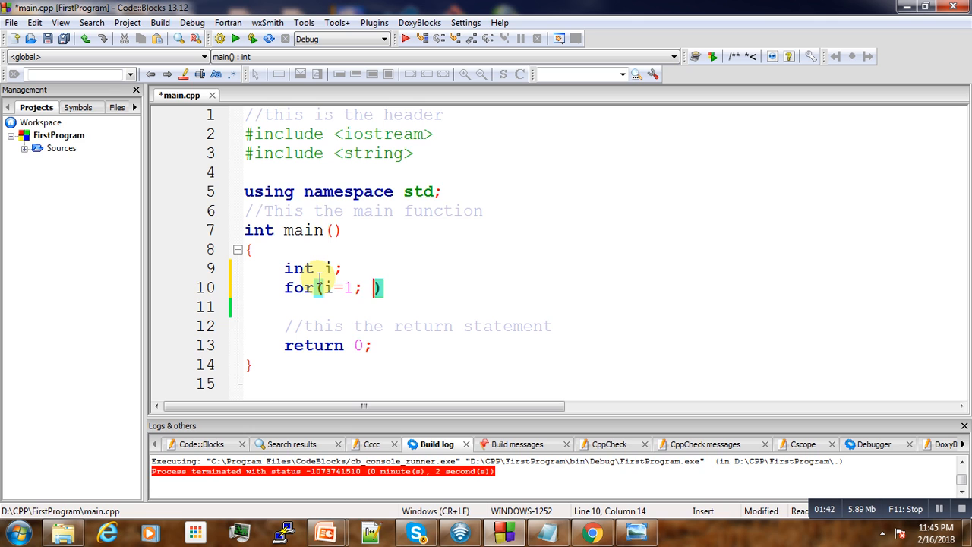
{"action": "type", "text": "i <"}
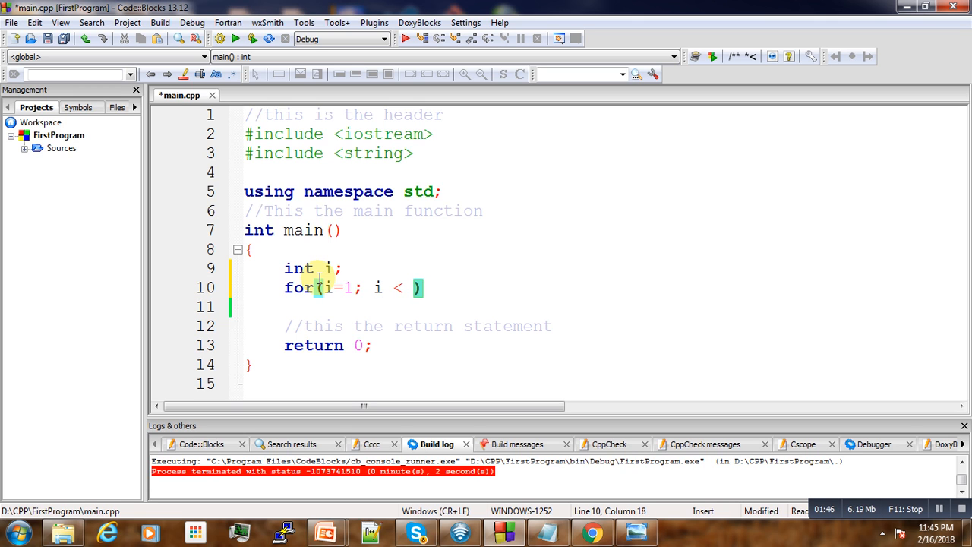
{"action": "type", "text": "6"}
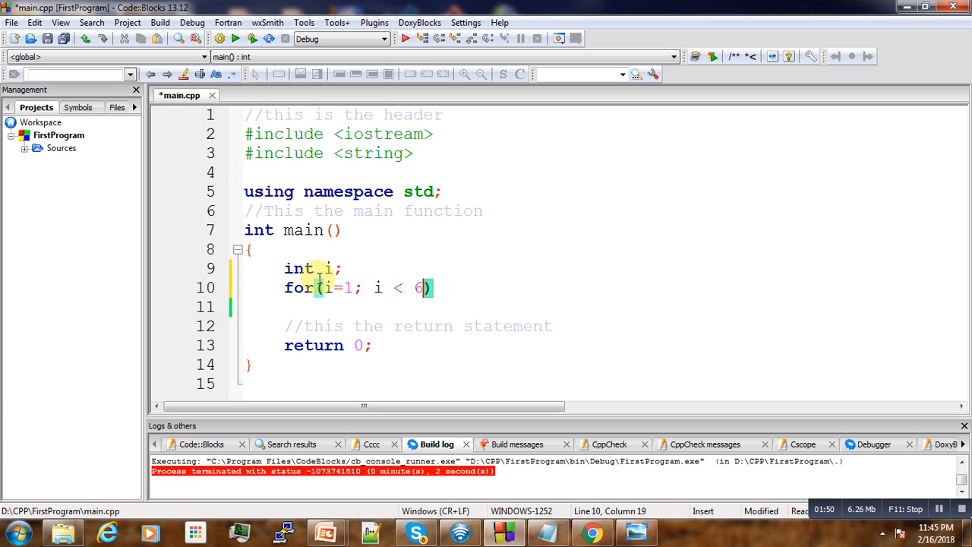
{"action": "type", "text": "; i"}
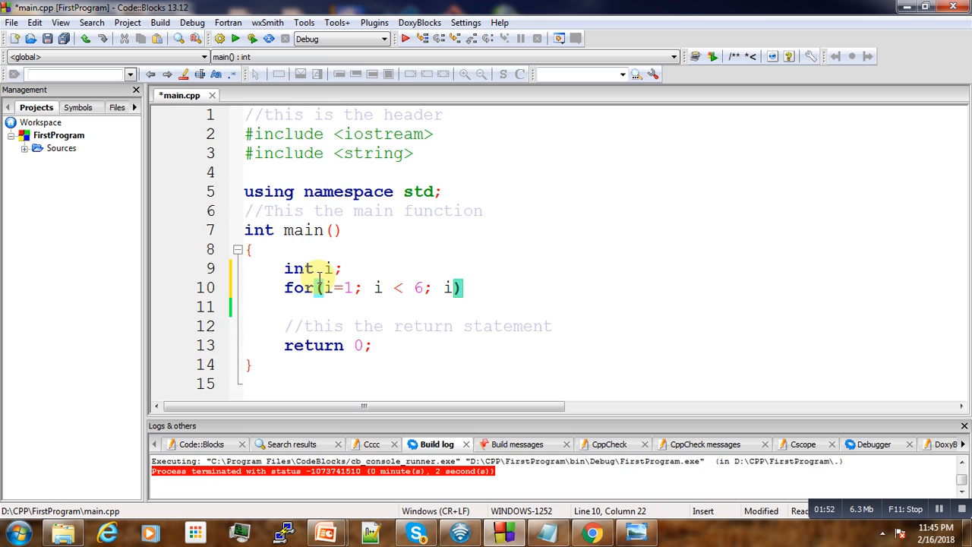
{"action": "type", "text": "++"}
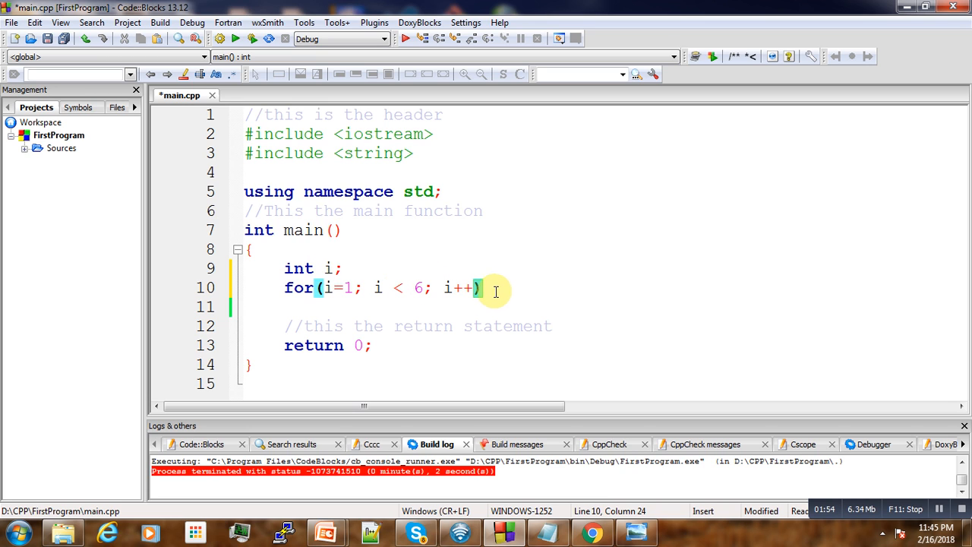
{"action": "left_click", "coordinate": [481, 288]}
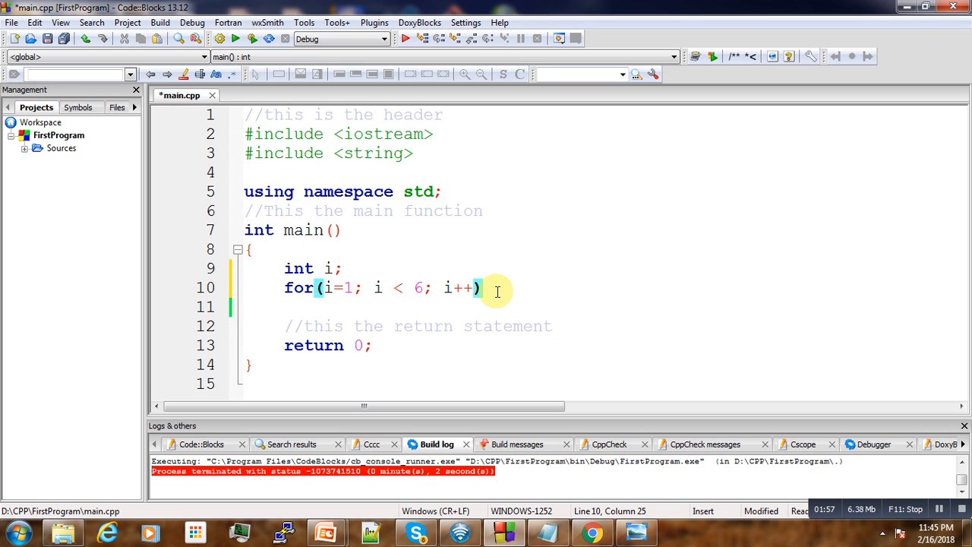
Write the loop body cout<< "hello " << i; on line 11
{"action": "type", "text": "cout>"}
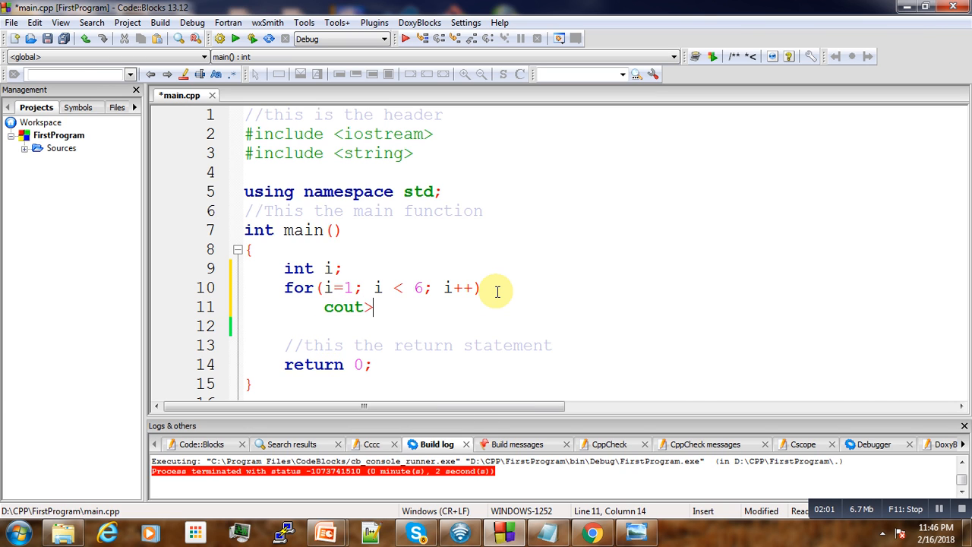
{"action": "type", "text": "<<"}
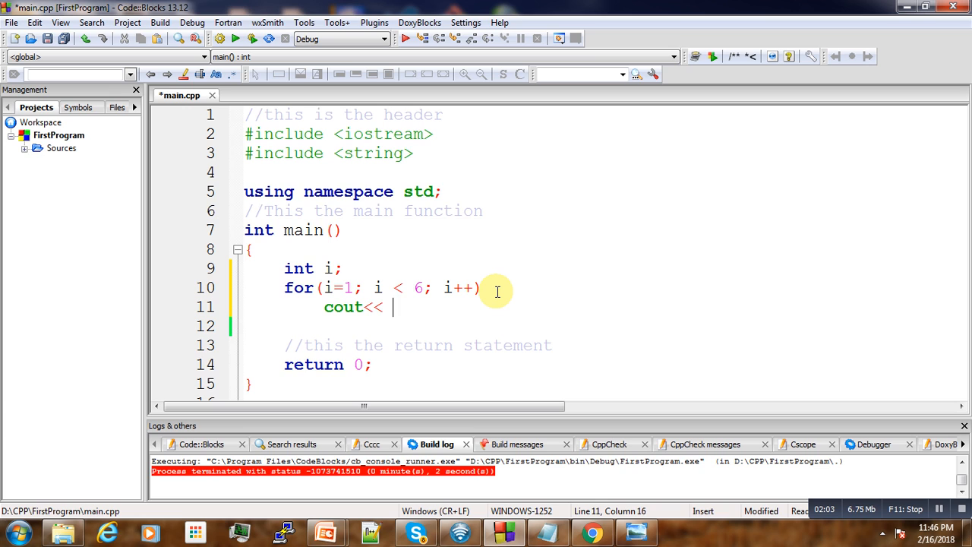
{"action": "type", "text": "\""}
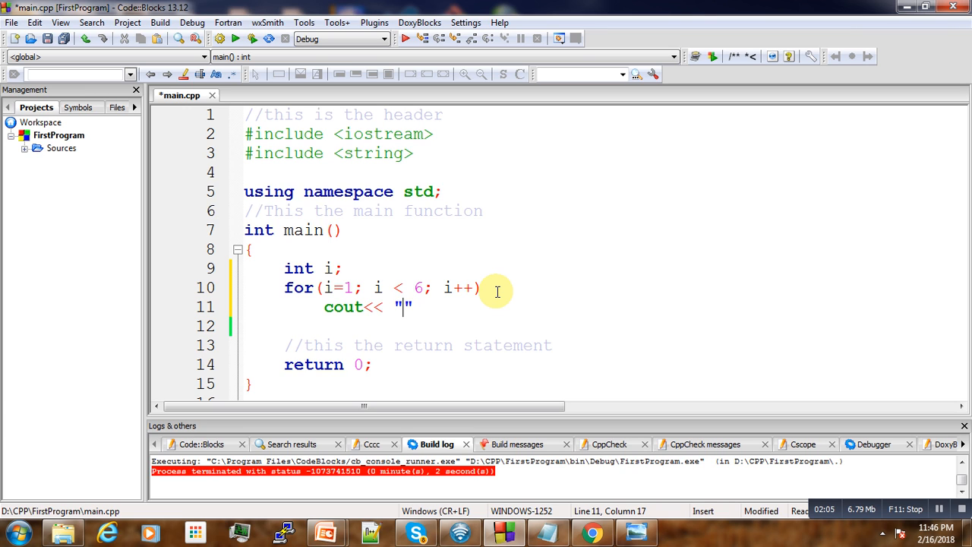
{"action": "type", "text": "hell"}
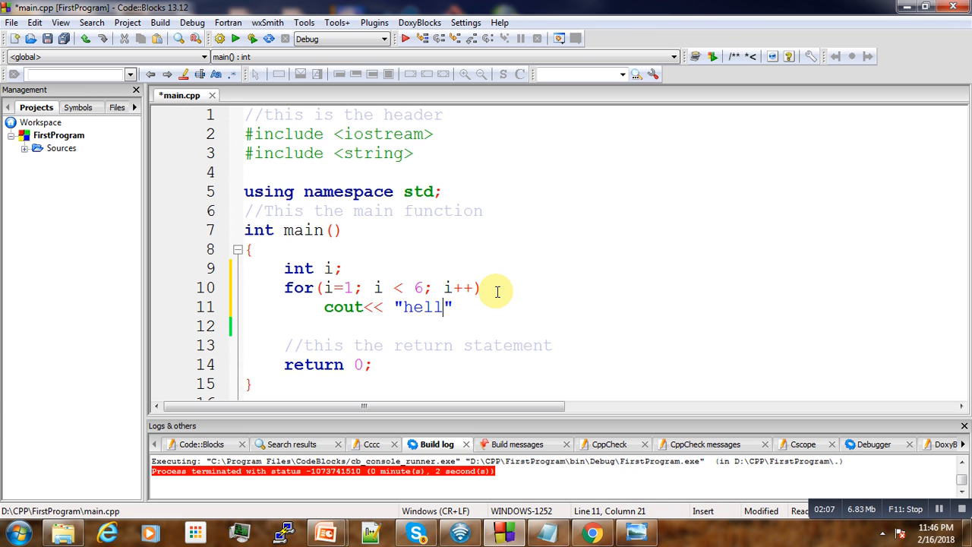
{"action": "type", "text": "o"}
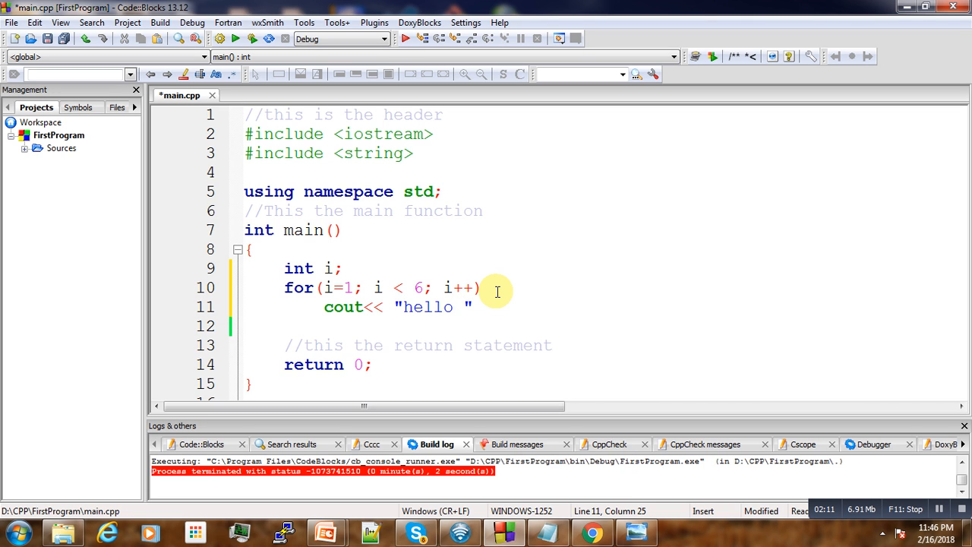
{"action": "type", "text": "<<"}
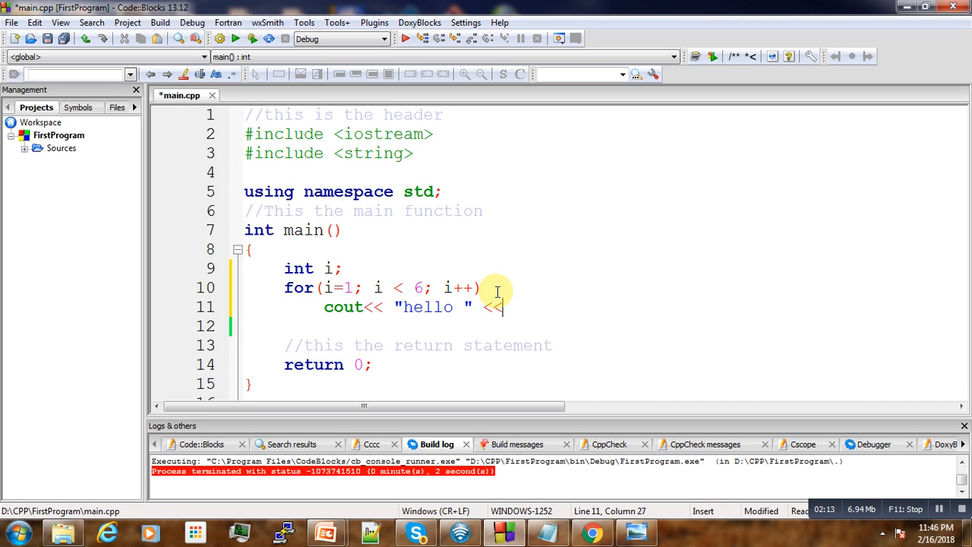
{"action": "type", "text": "i;"}
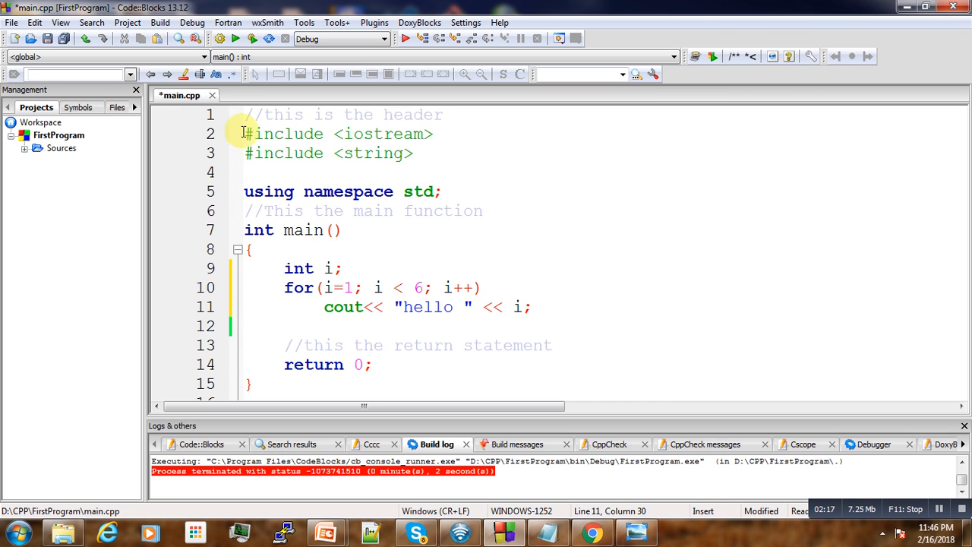
{"action": "mouse_move", "coordinate": [236, 39]}
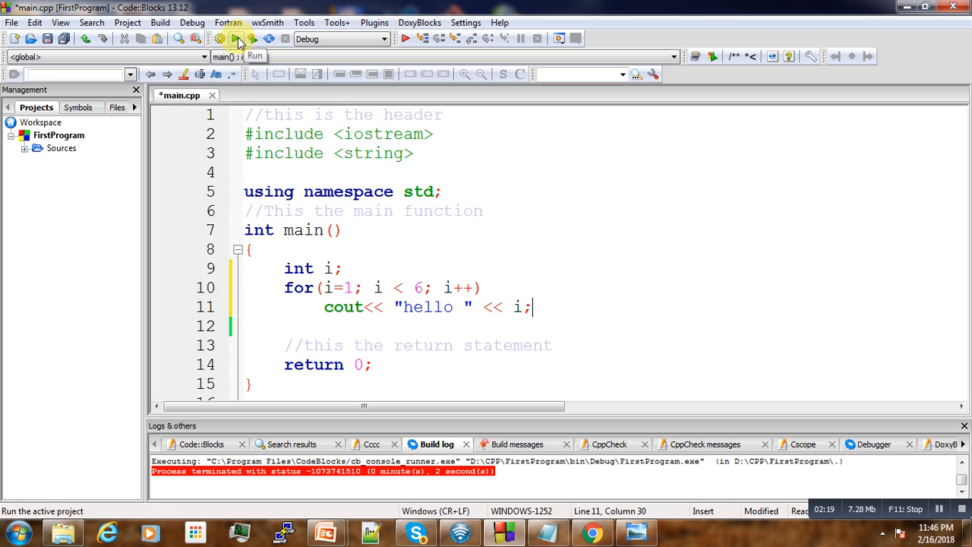
Build and run the project to print hello 1 through hello 5 in the console
{"action": "left_click", "coordinate": [236, 39]}
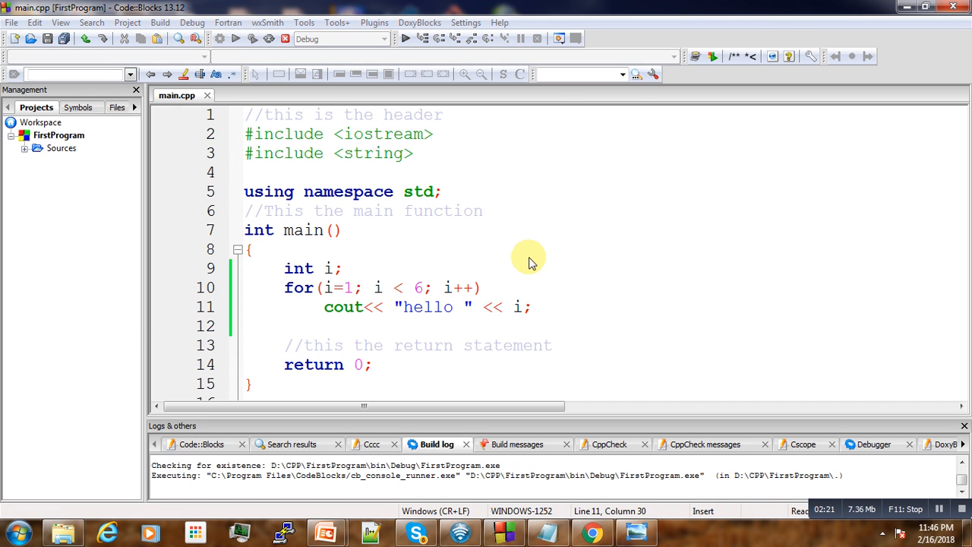
{"action": "left_click", "coordinate": [405, 38]}
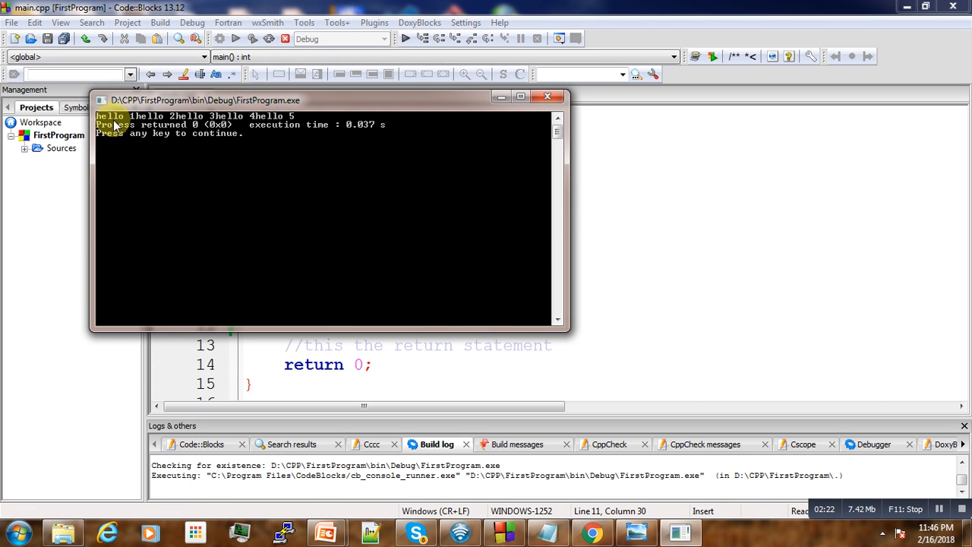
{"action": "mouse_move", "coordinate": [251, 135]}
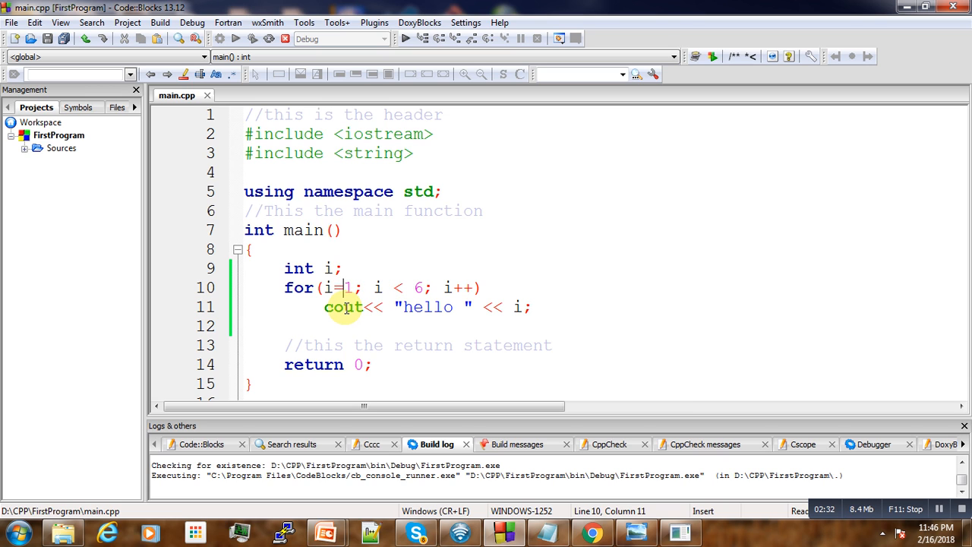
{"action": "mouse_move", "coordinate": [458, 287]}
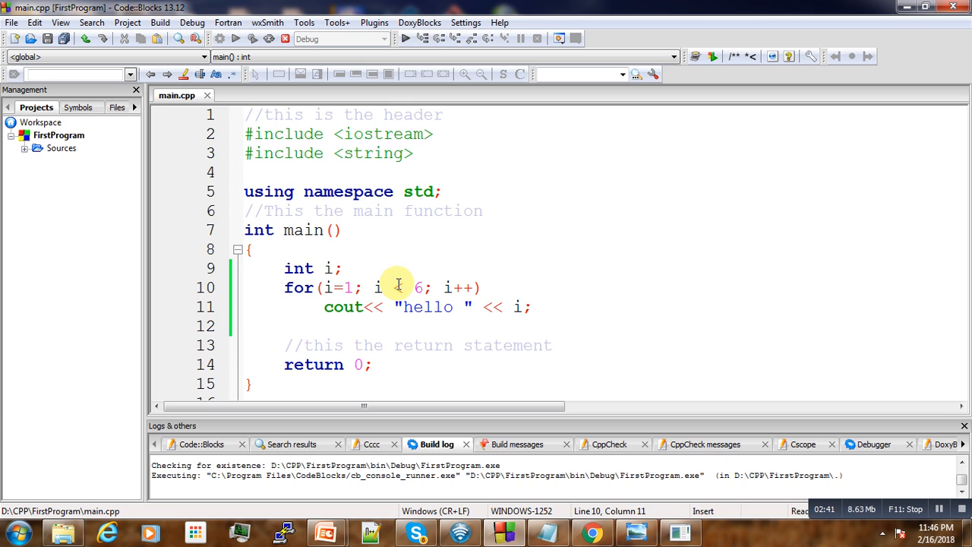
{"action": "mouse_move", "coordinate": [470, 323]}
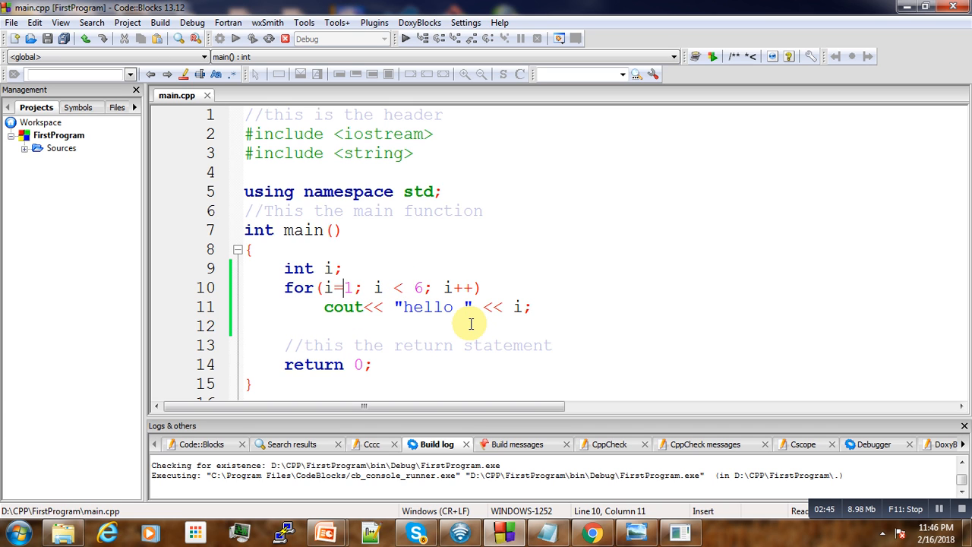
{"action": "left_click", "coordinate": [245, 325]}
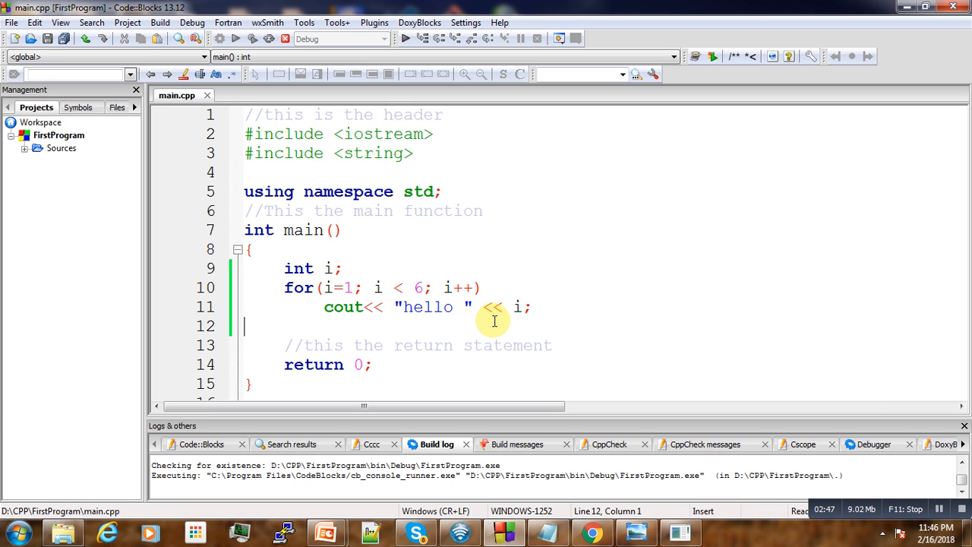
{"action": "mouse_move", "coordinate": [499, 292]}
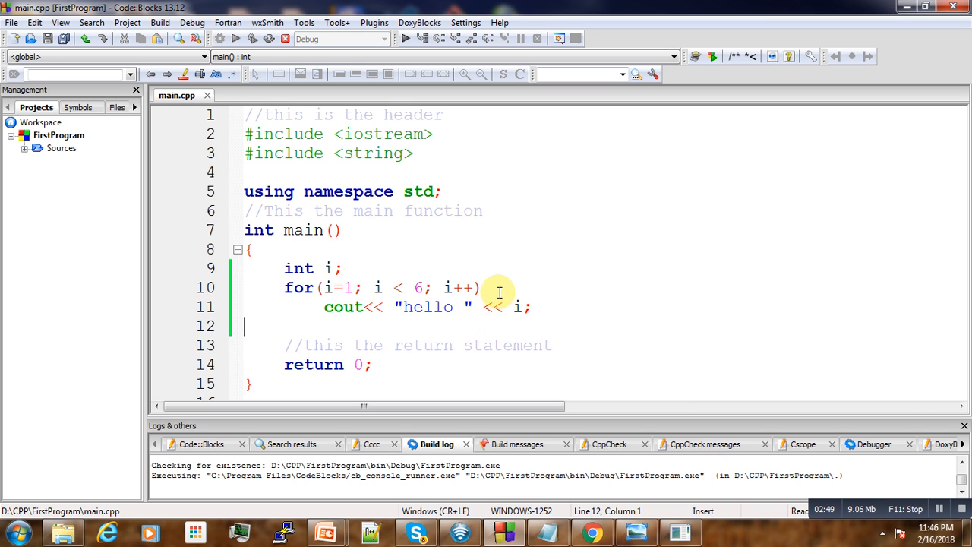